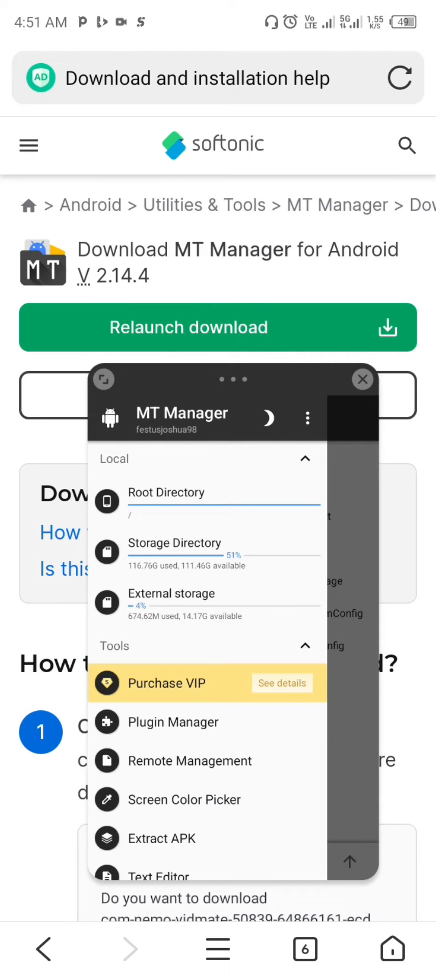
Expand the floating MT Manager window to full screen at internal storage
{"action": "left_click", "coordinate": [362, 379]}
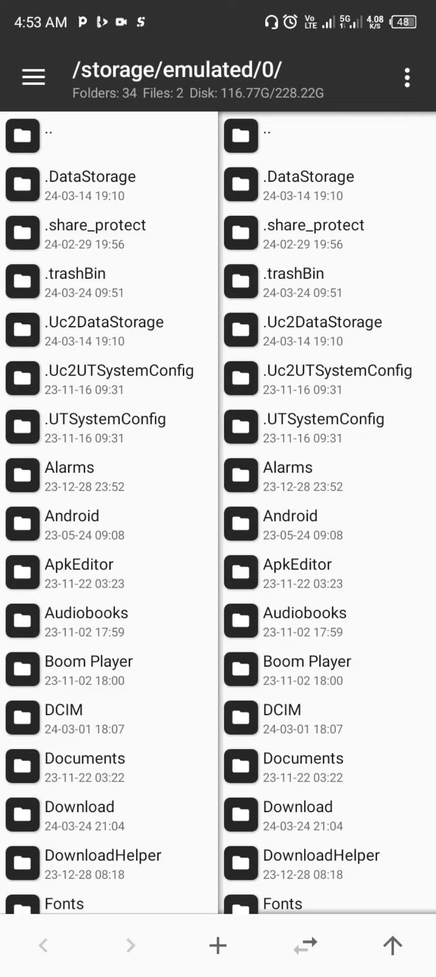
Open the side drawer, dismiss the login prompt, and open Forexhero_2.6.3.apk from the apks folder
{"action": "left_click", "coordinate": [33, 77]}
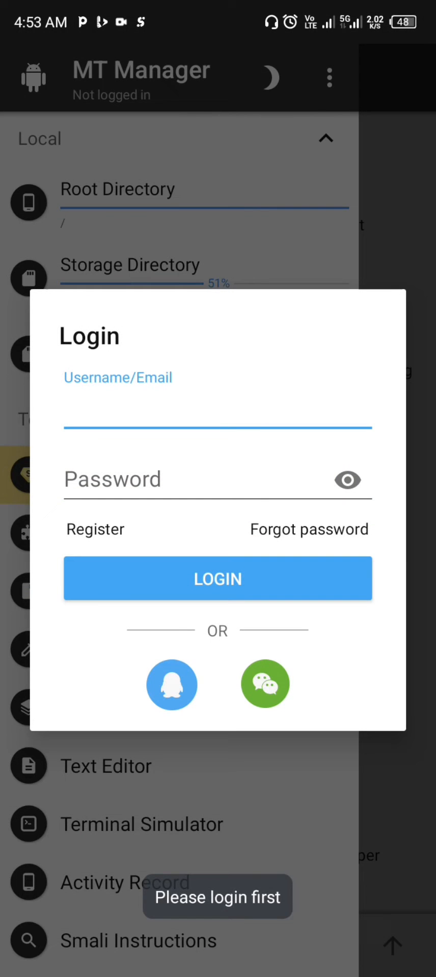
{"action": "left_click", "coordinate": [217, 579]}
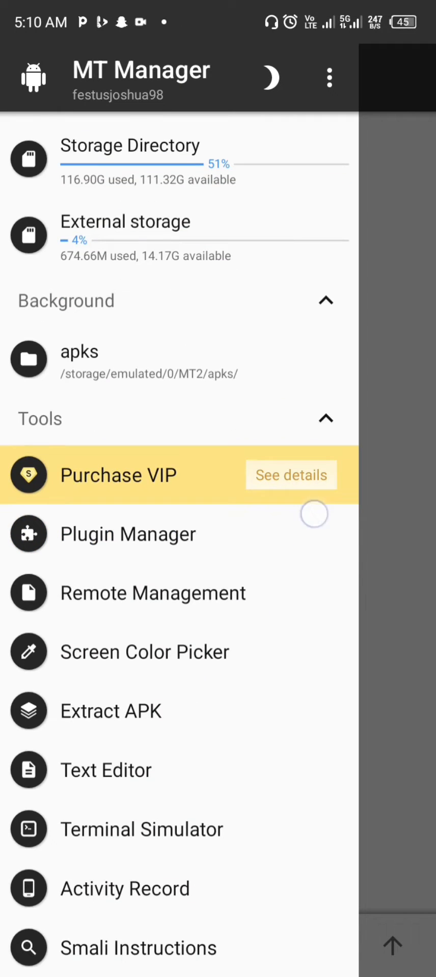
{"action": "scroll", "scroll_direction": "up", "scroll_amount": 3}
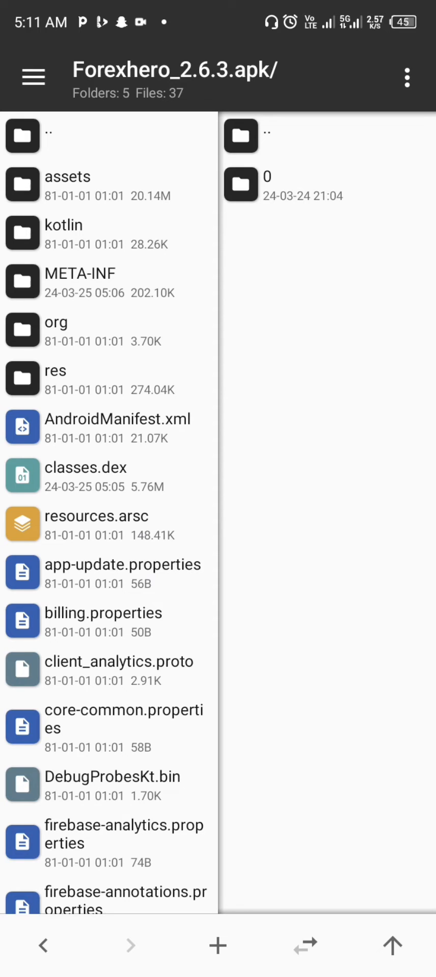
Open resources.arsc in the Arsc Editor and browse lv.fitstergroup.forexhero's string resources
{"action": "left_click", "coordinate": [109, 526]}
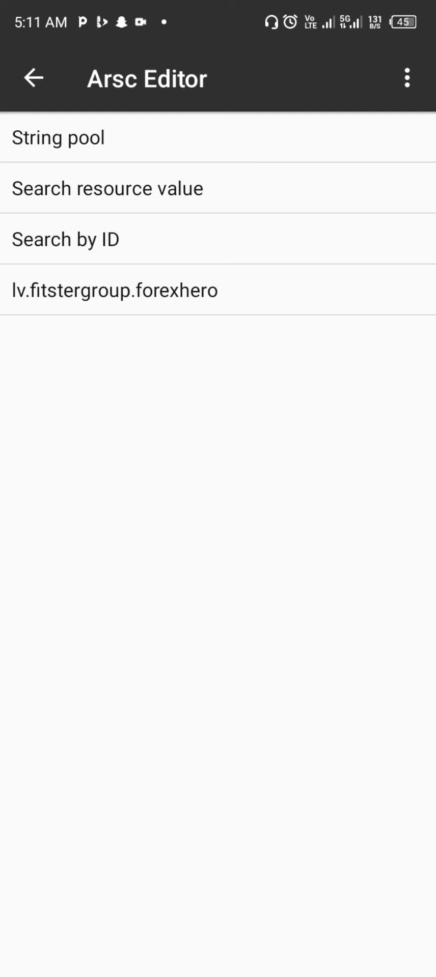
{"action": "left_click", "coordinate": [114, 289]}
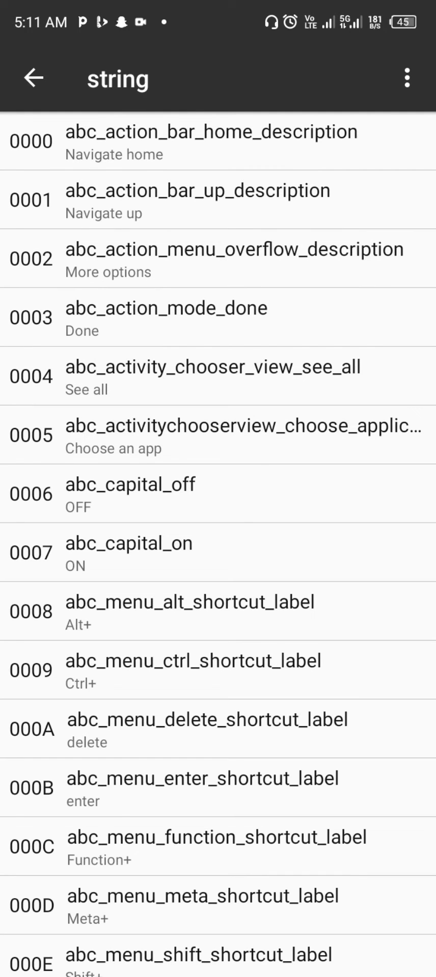
Filter the string list by 'name' and open the app_name entry (Forexhero)
{"action": "left_click", "coordinate": [407, 78]}
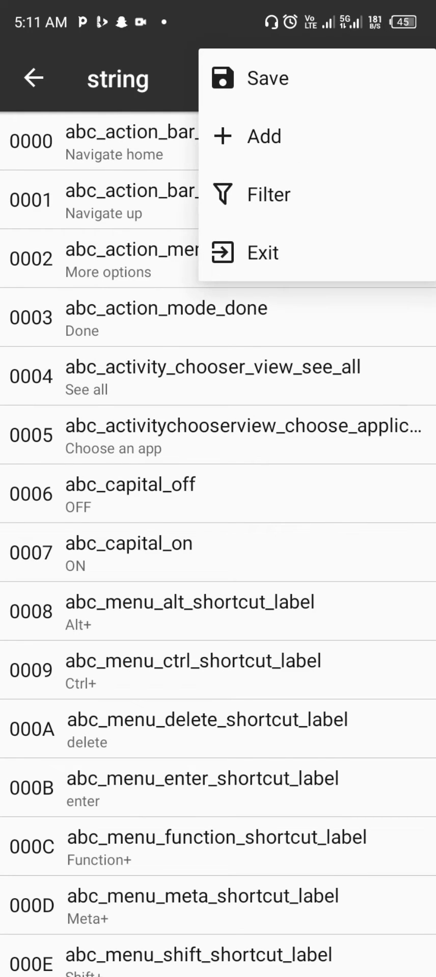
{"action": "left_click", "coordinate": [268, 194]}
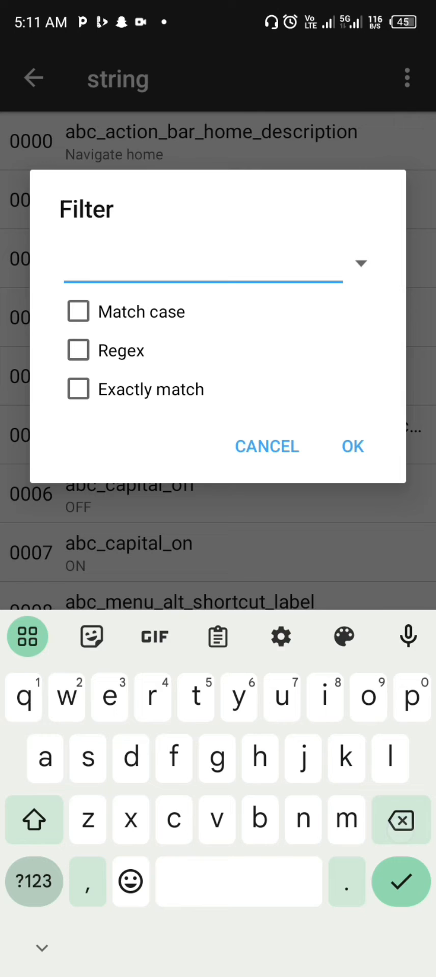
{"action": "type", "text": "app name"}
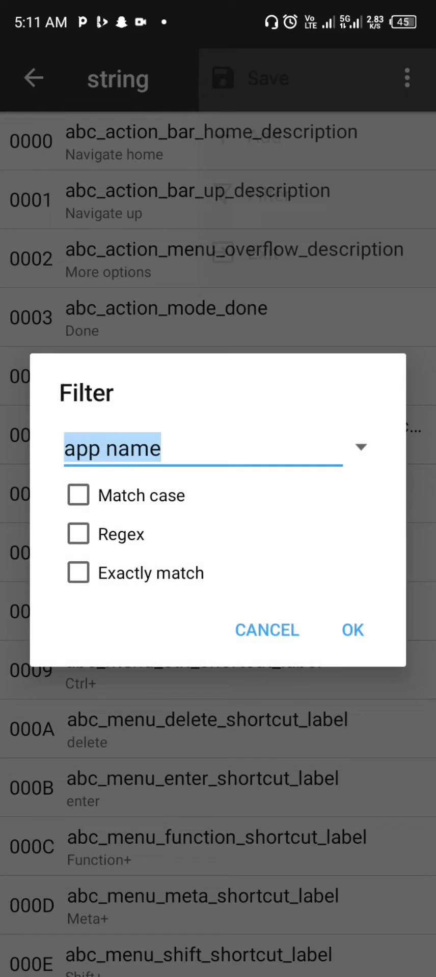
{"action": "left_click", "coordinate": [199, 448]}
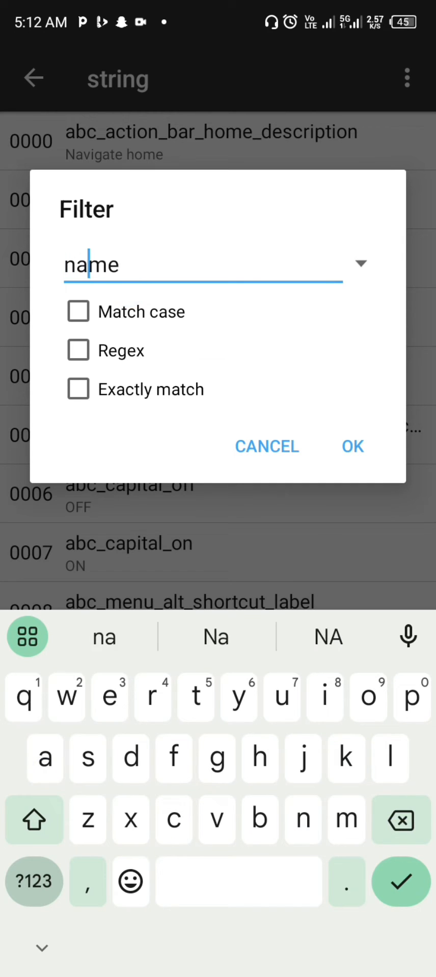
{"action": "left_click", "coordinate": [352, 446]}
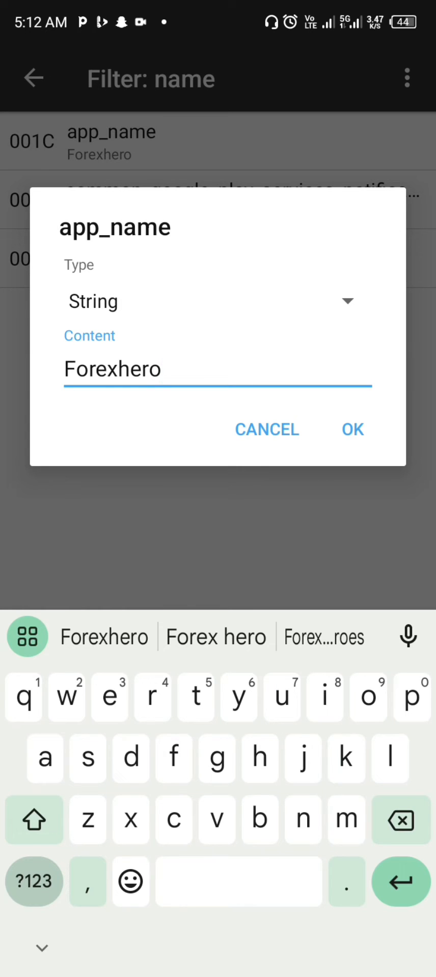
Set app_name to HackHQ, then leave the editor choosing Save and Exit
{"action": "type", "text": "HackHQ"}
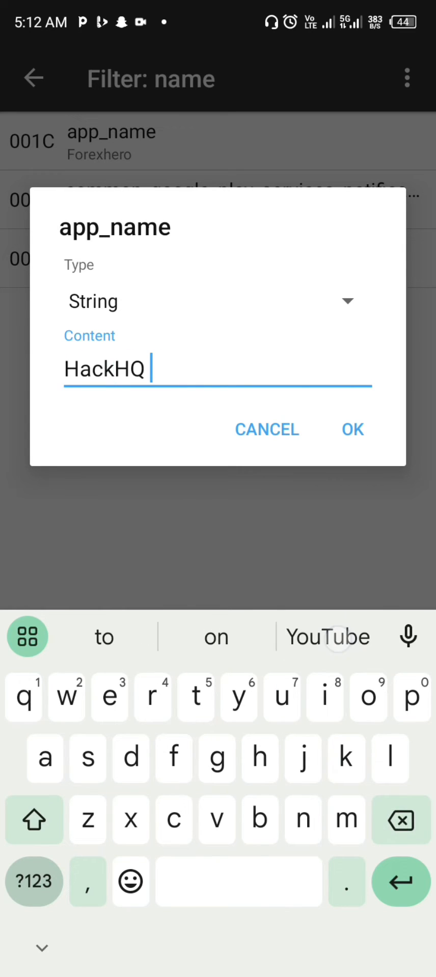
{"action": "left_click", "coordinate": [351, 429]}
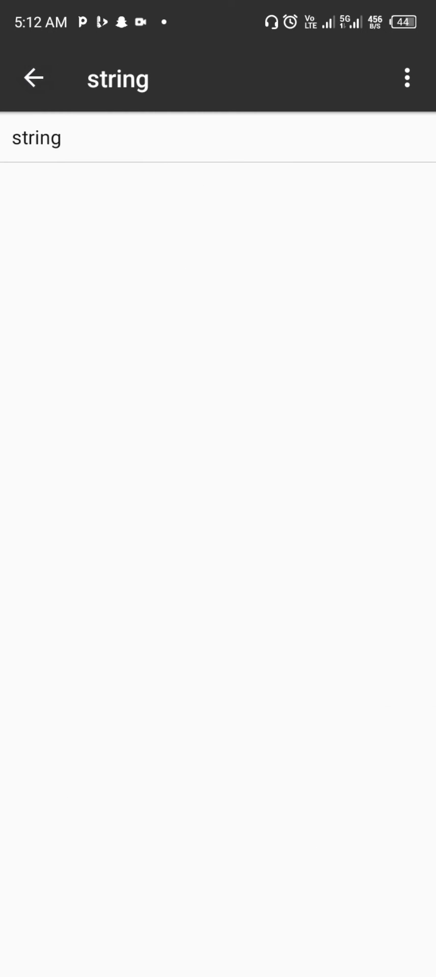
{"action": "left_click", "coordinate": [33, 78]}
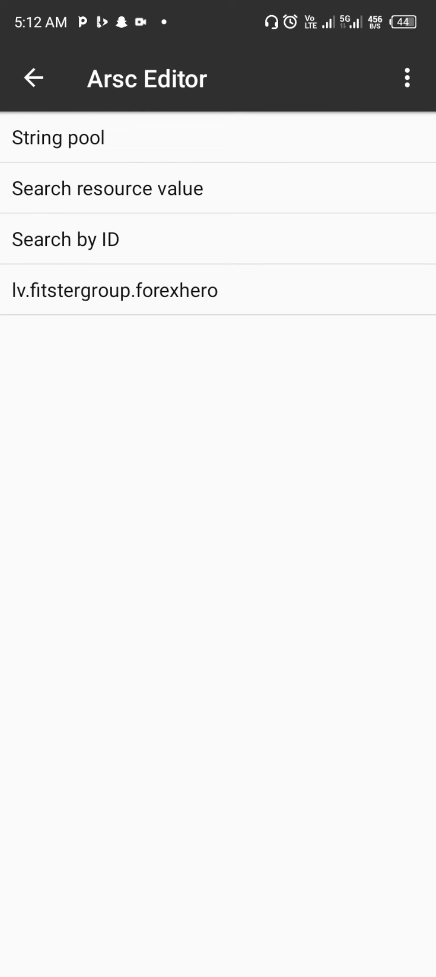
{"action": "left_click", "coordinate": [34, 78]}
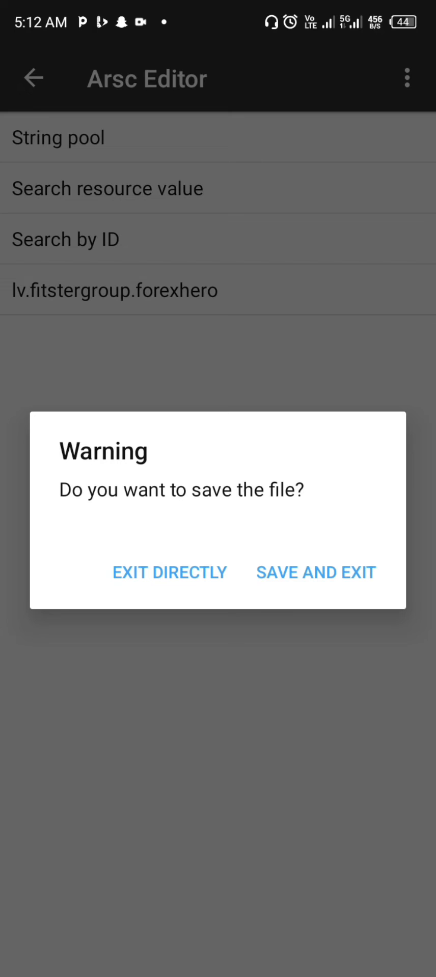
{"action": "left_click", "coordinate": [315, 572]}
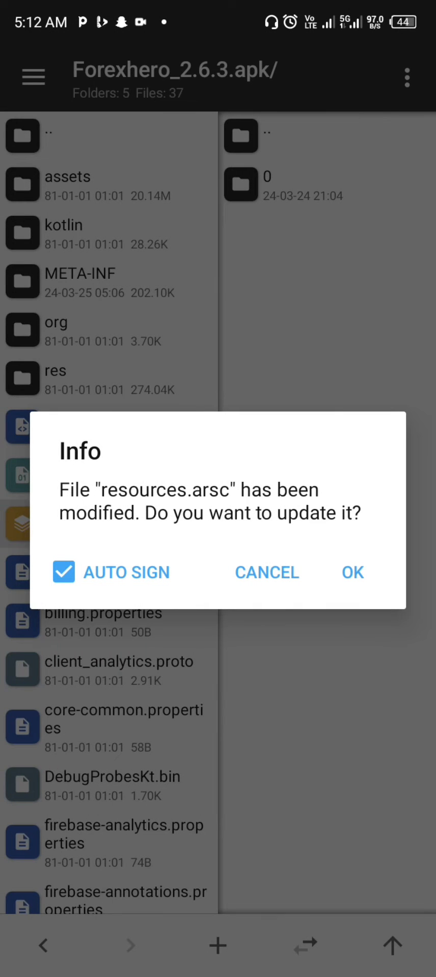
Update the APK with auto-signing, close the signature tip, and view the HackHQ APK details
{"action": "left_click", "coordinate": [351, 572]}
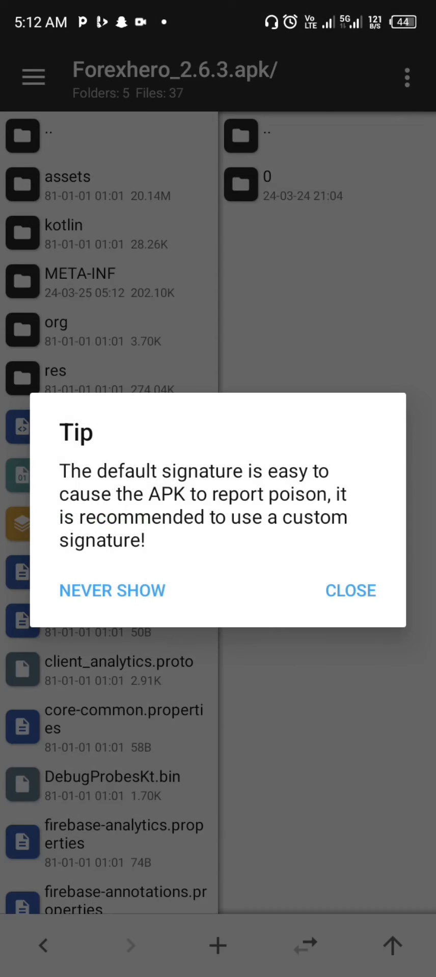
{"action": "left_click", "coordinate": [350, 591]}
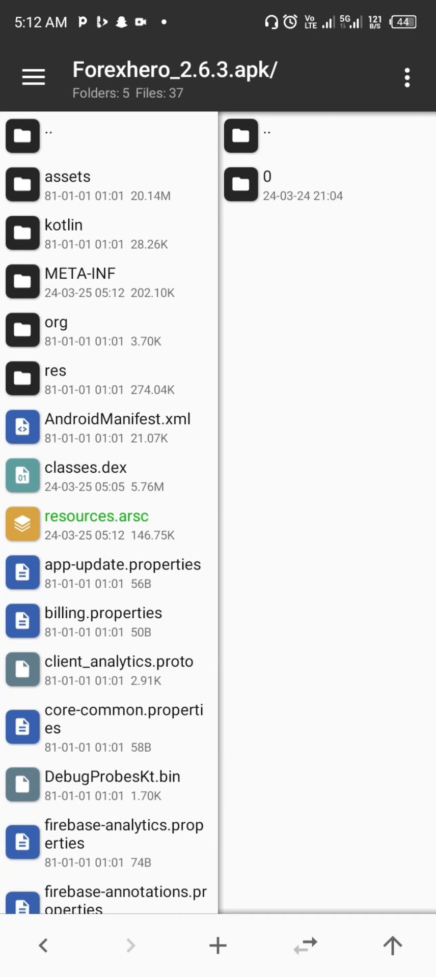
{"action": "left_click", "coordinate": [240, 136]}
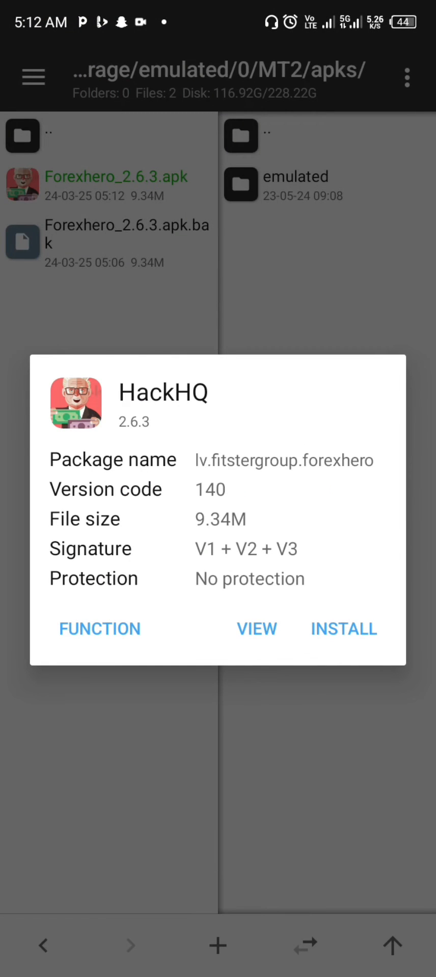
Install the HackHQ APK without a Play Protect scan, then open the side drawer
{"action": "left_click", "coordinate": [344, 628]}
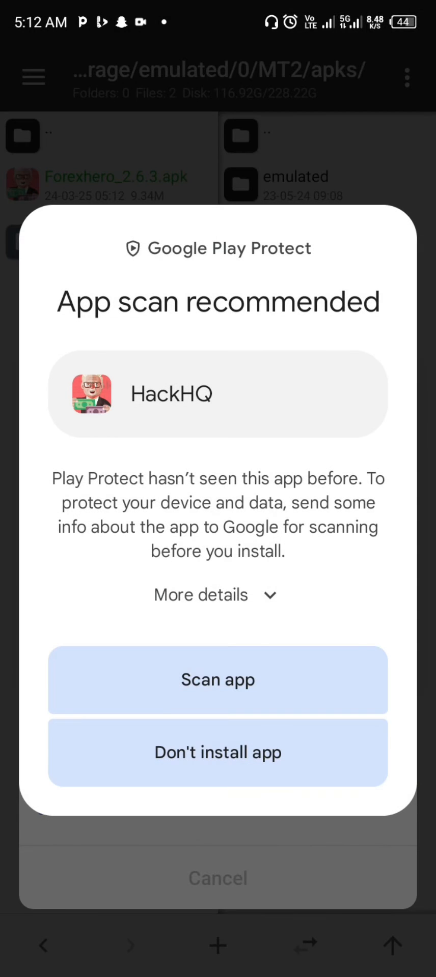
{"action": "left_click", "coordinate": [217, 594]}
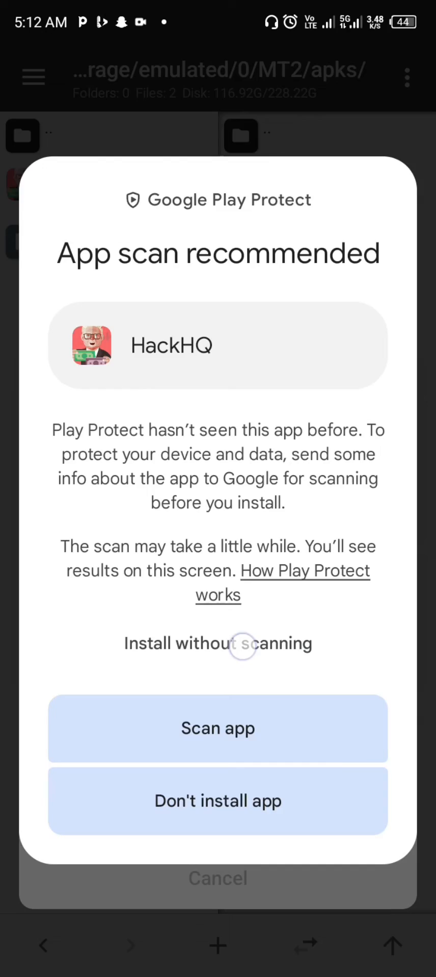
{"action": "left_click", "coordinate": [217, 644]}
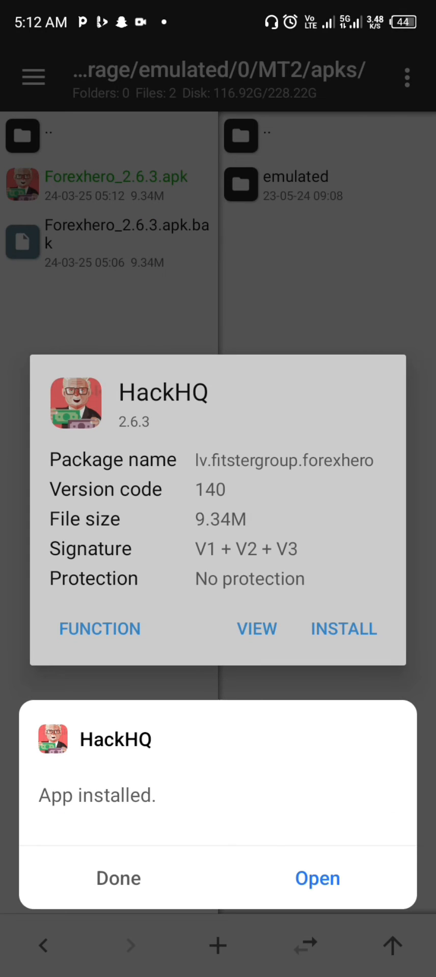
{"action": "left_click", "coordinate": [317, 878]}
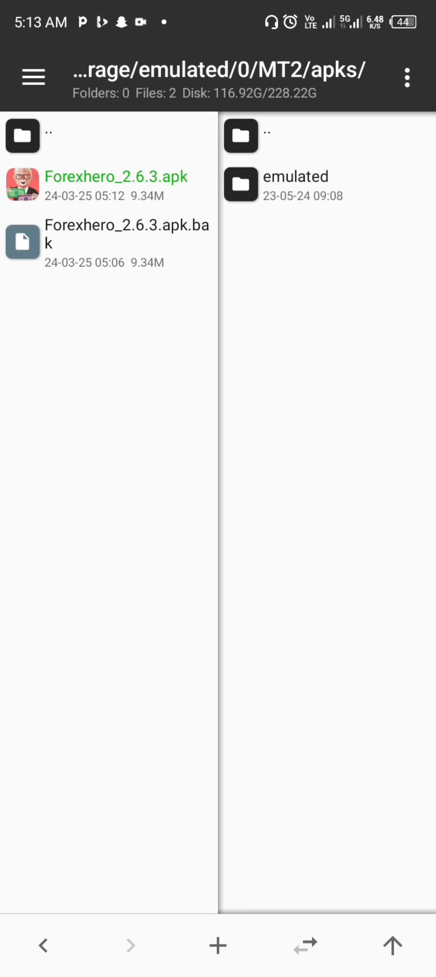
{"action": "left_click", "coordinate": [33, 77]}
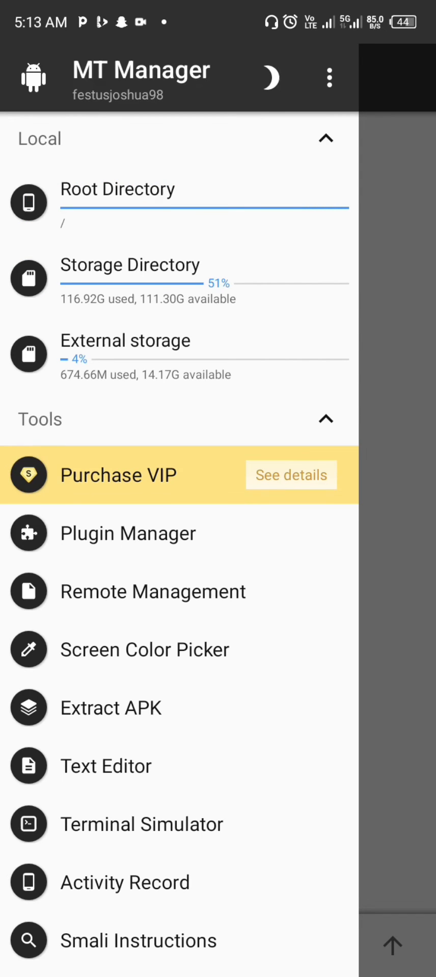